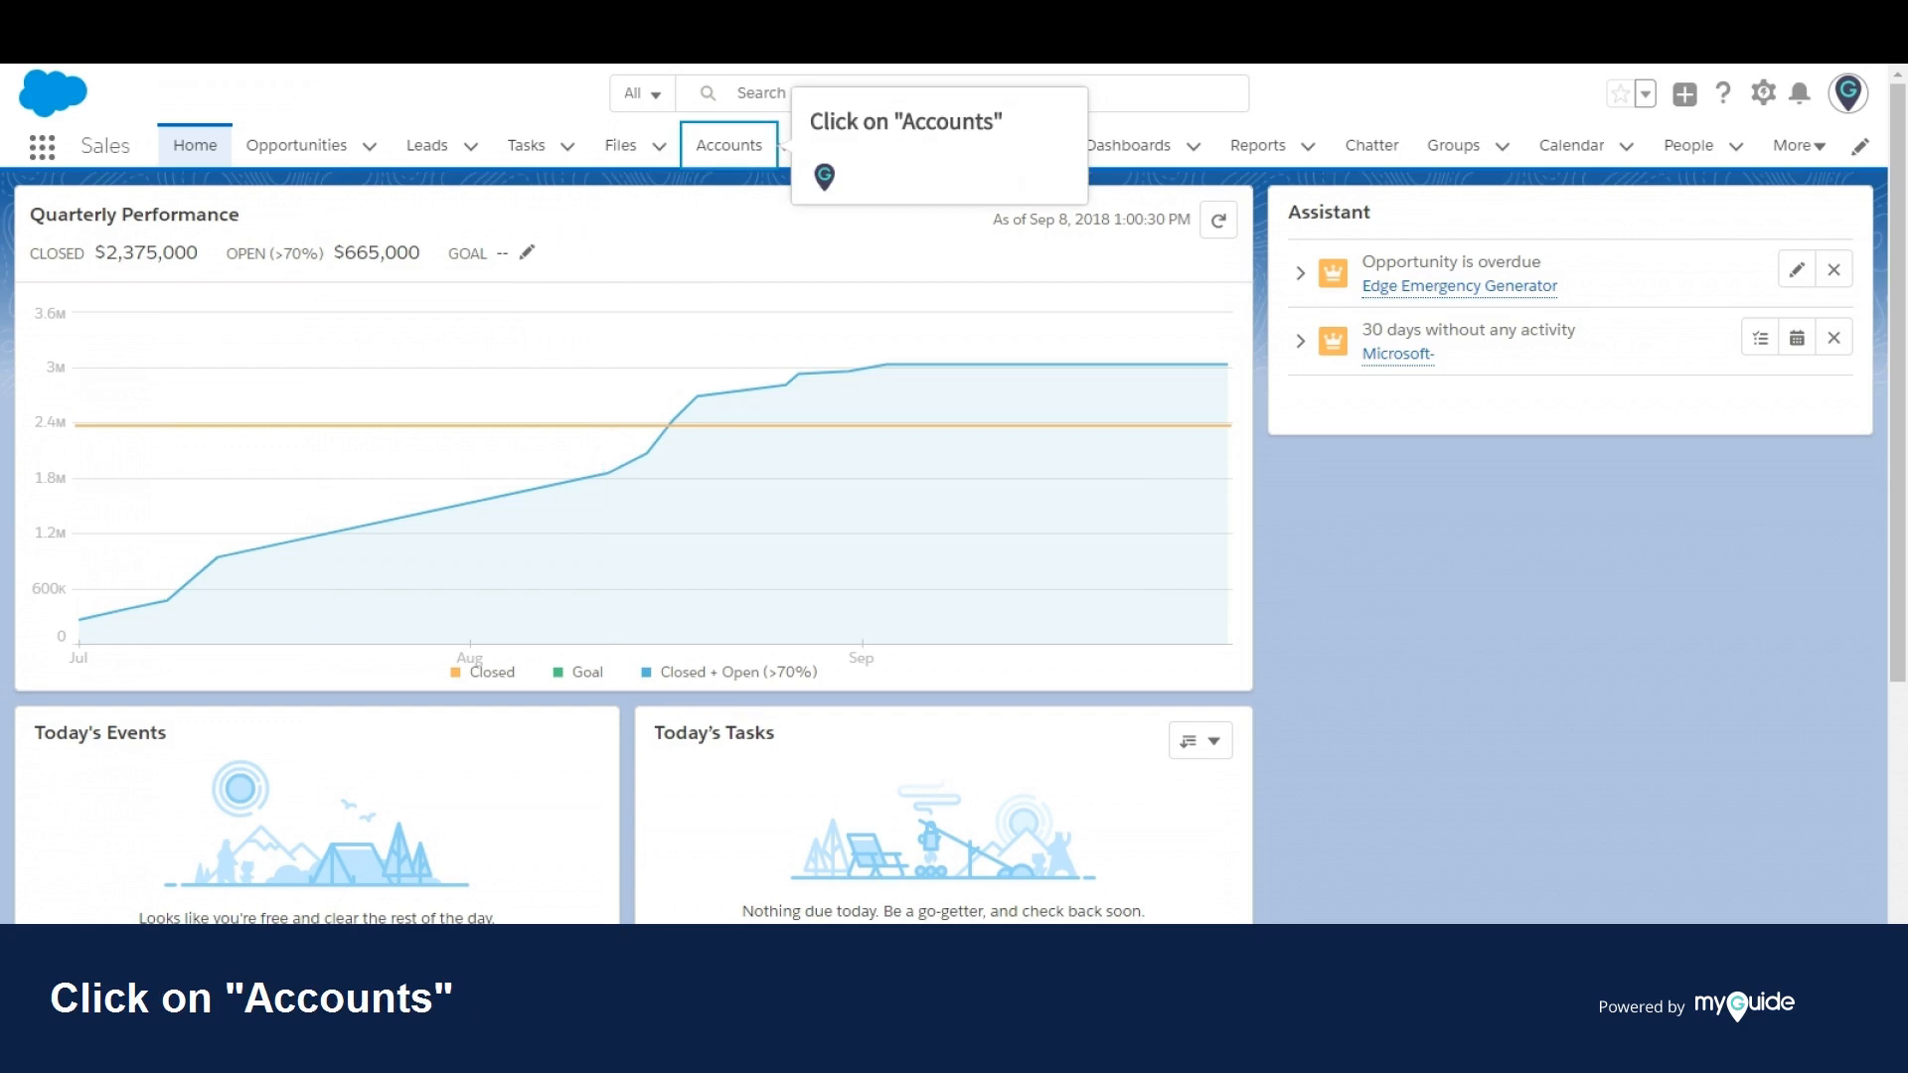
Go to the Accounts tab to list recently viewed accounts.
left_click(728, 146)
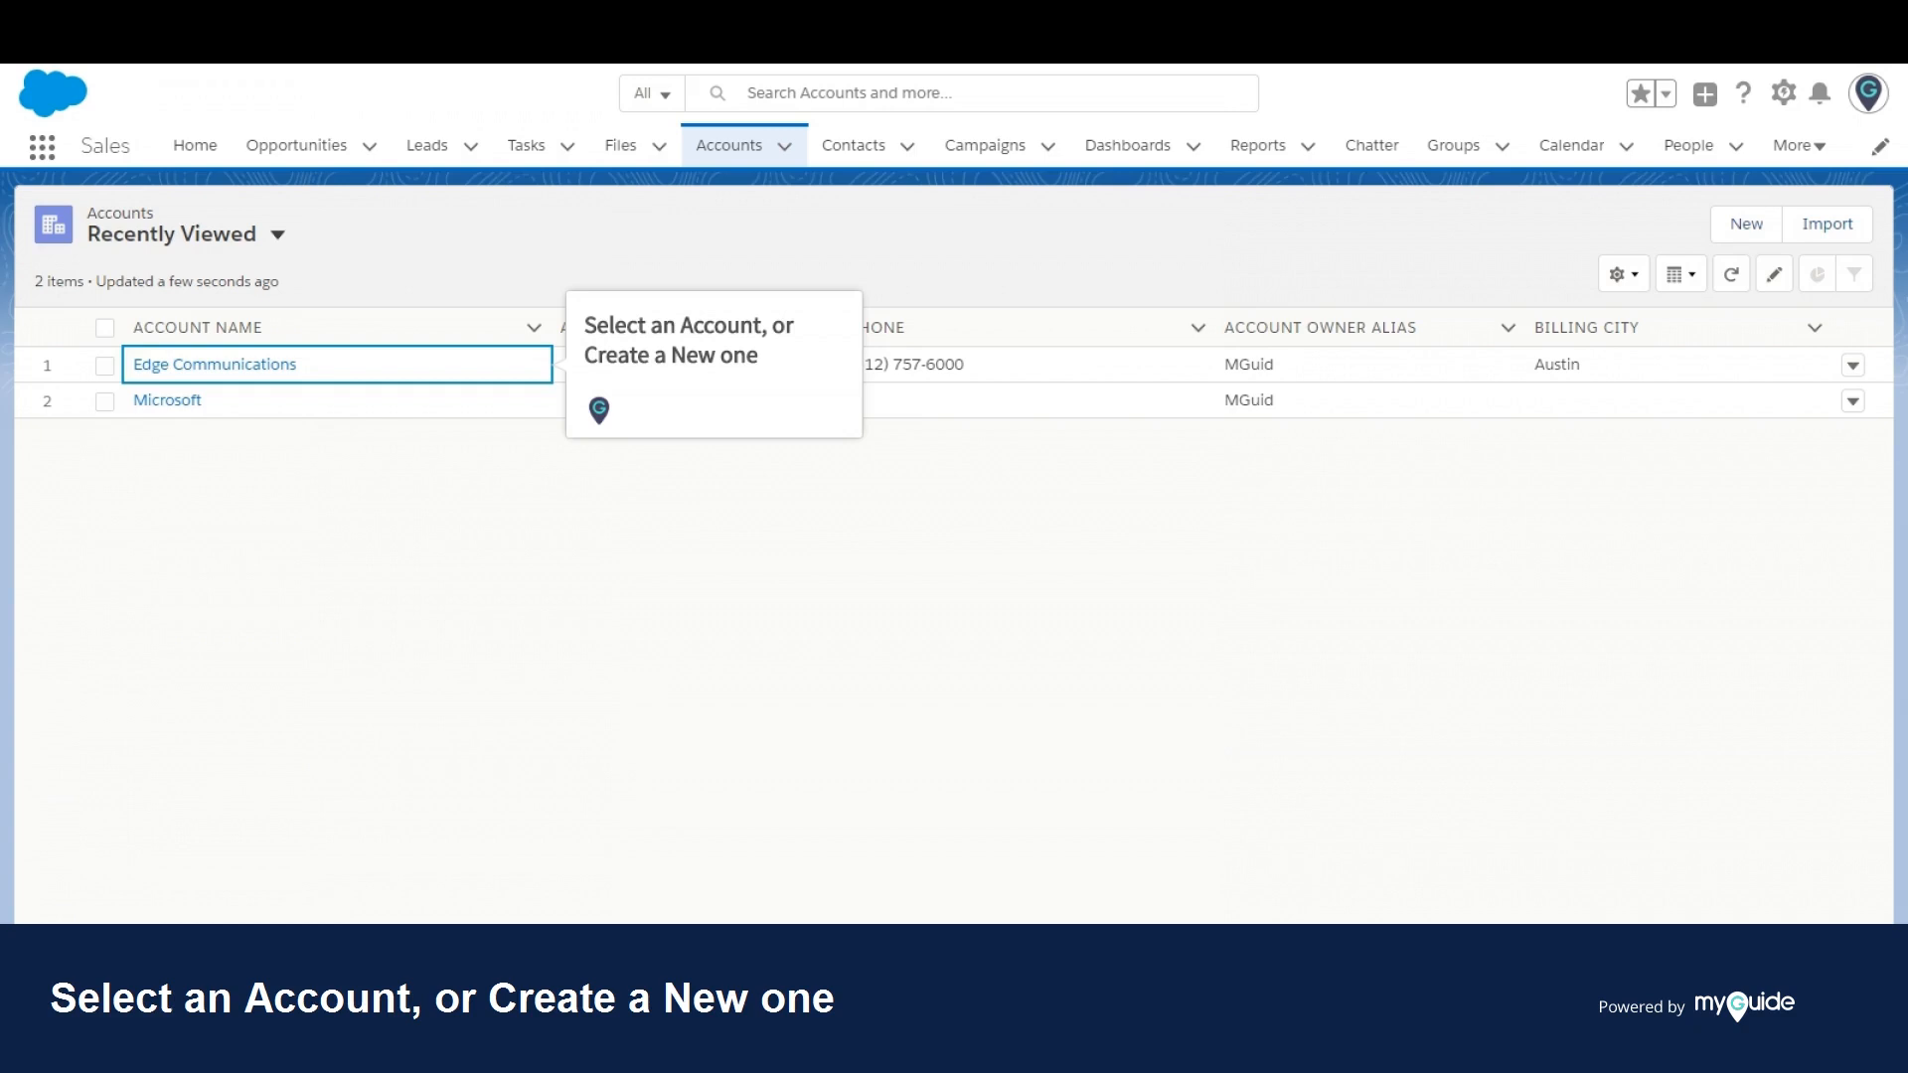
Open the Edge Communications account and expand its additional actions menu.
left_click(212, 363)
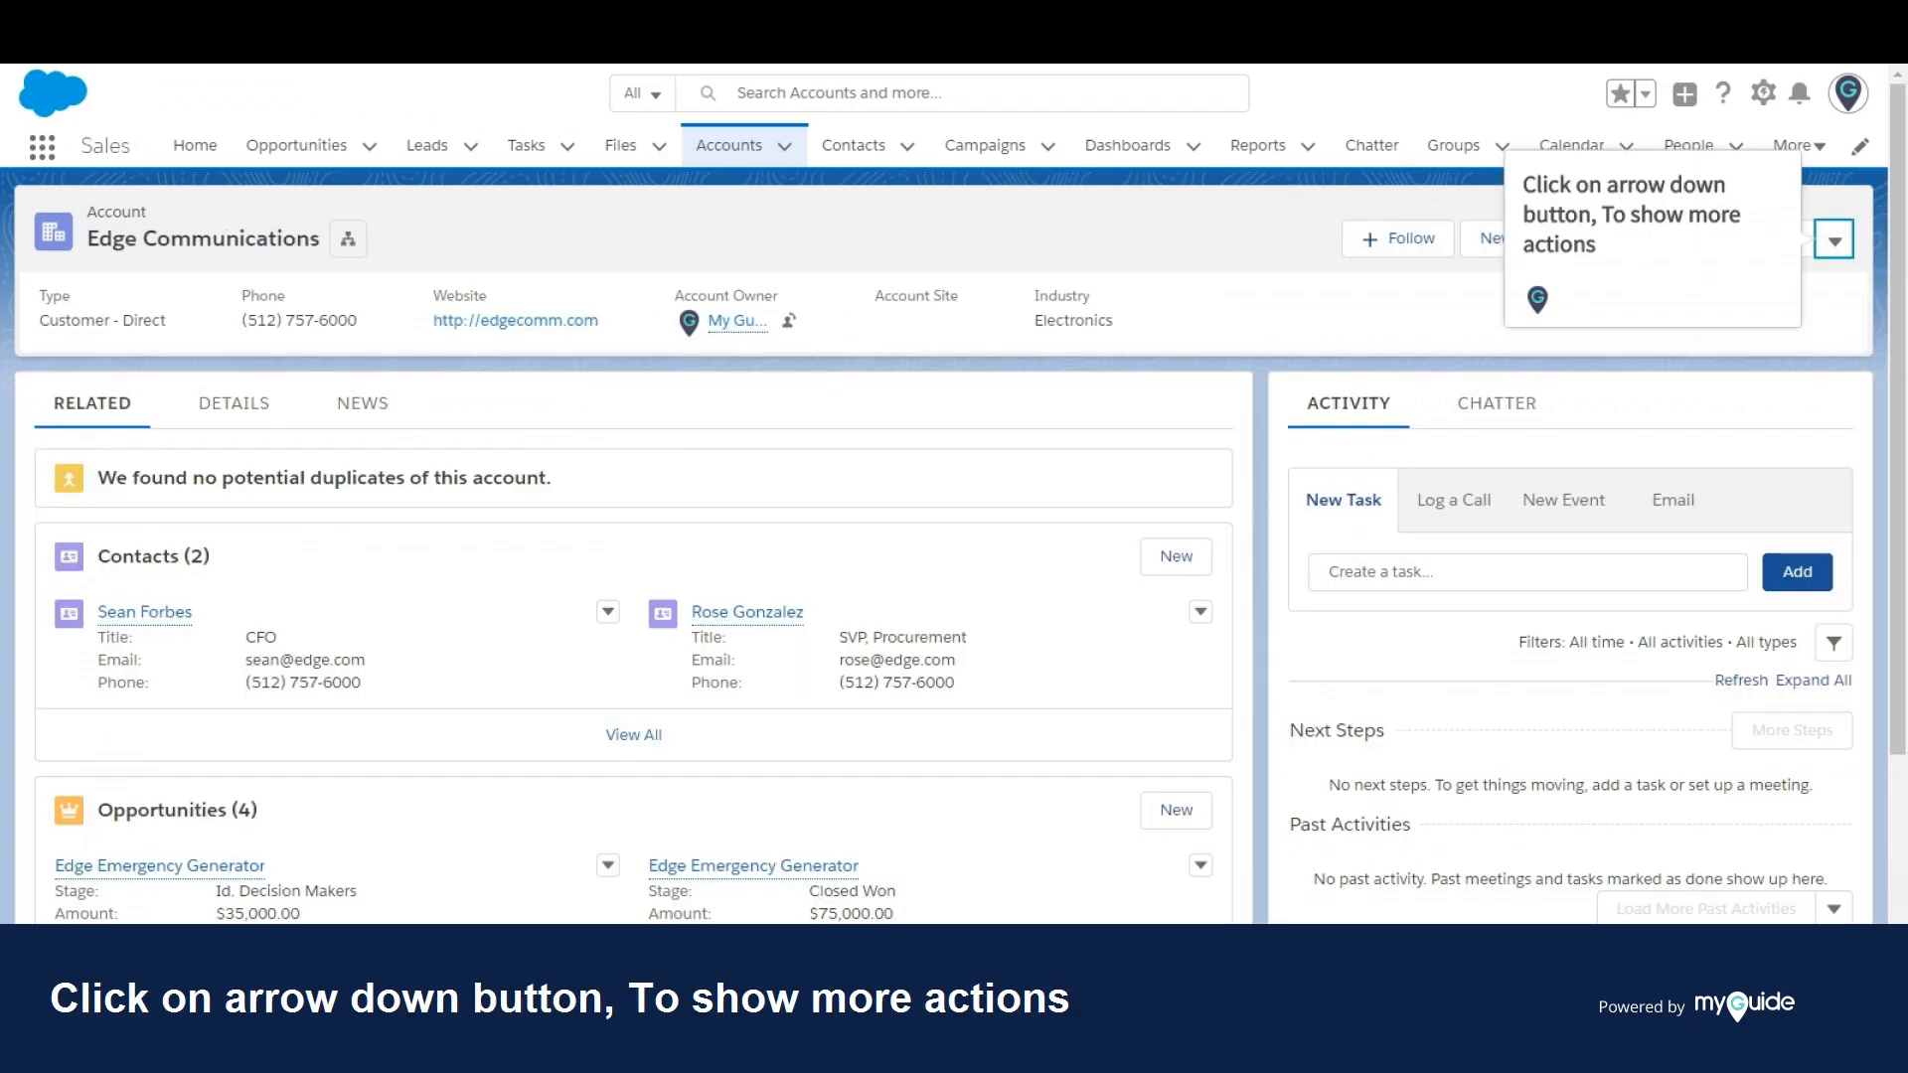
left_click(1833, 238)
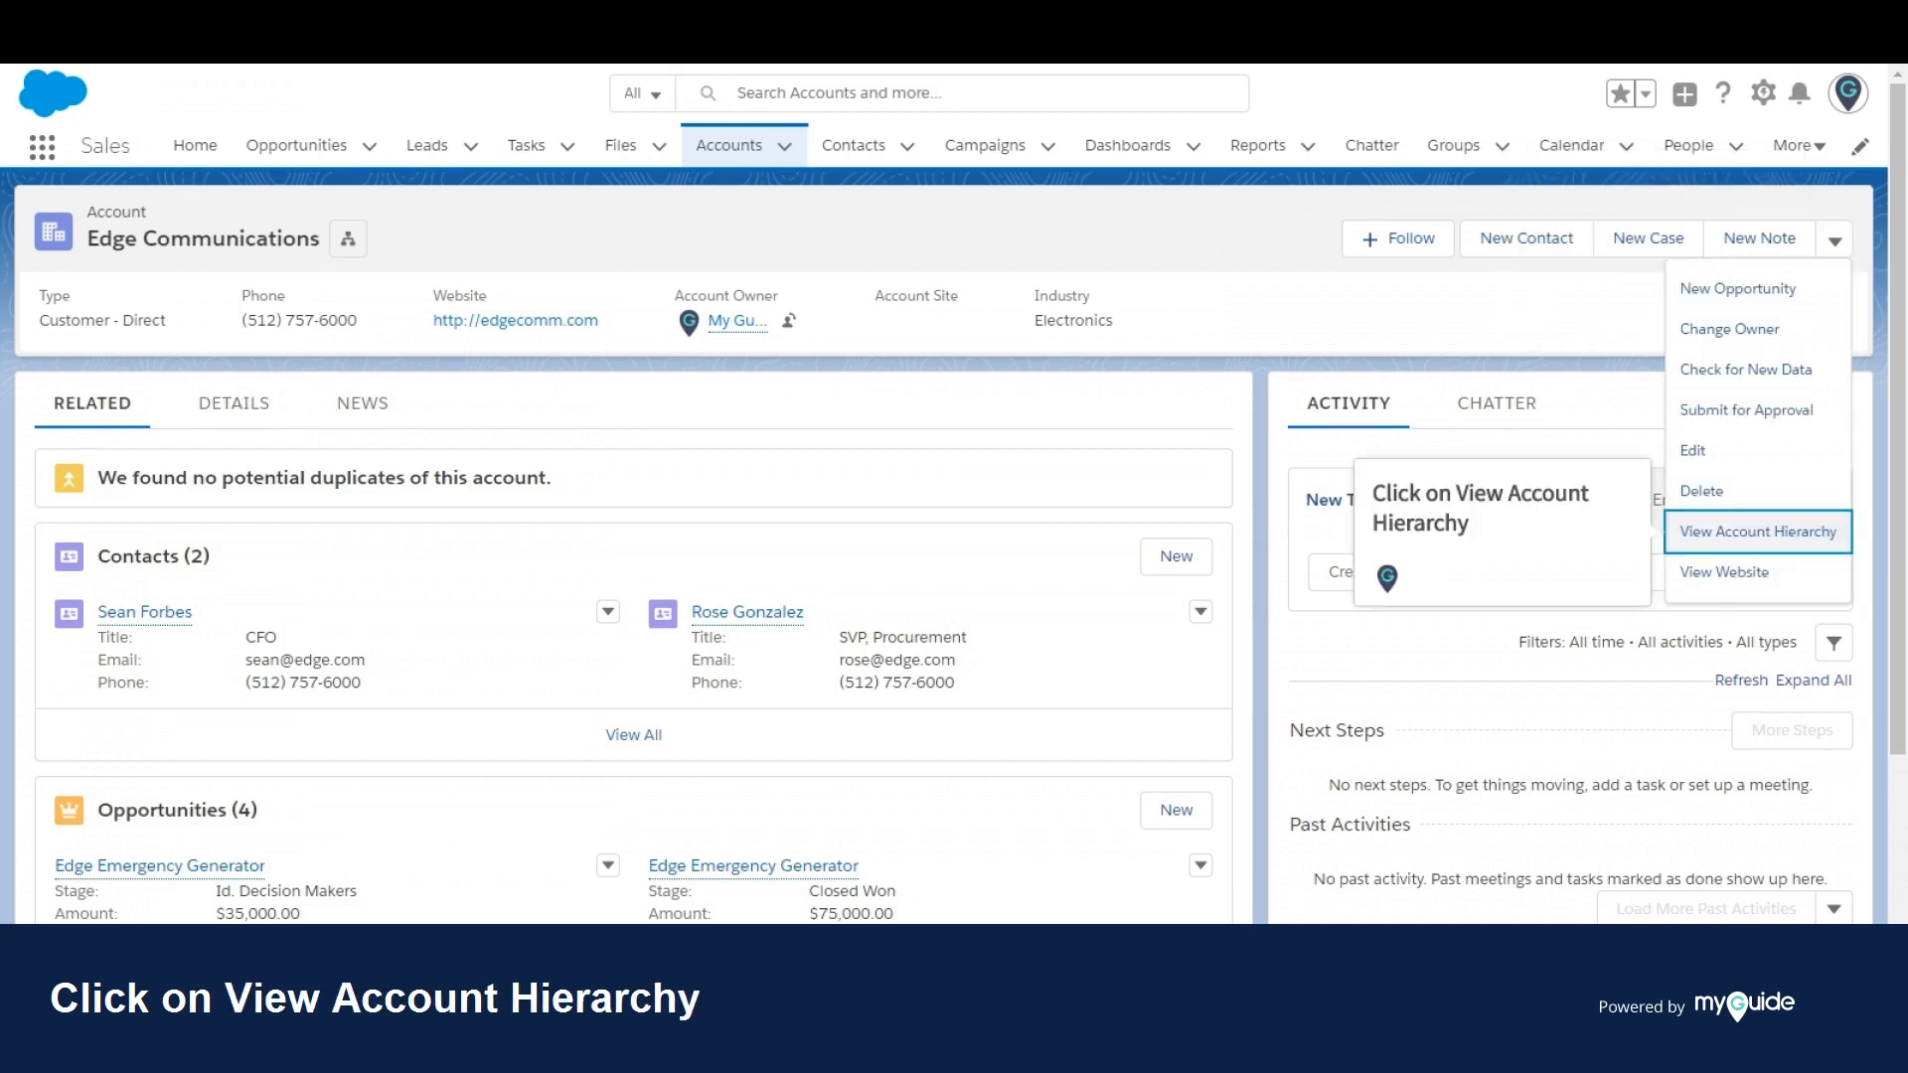
View the Edge Communications account hierarchy, then return to the account record.
left_click(1757, 532)
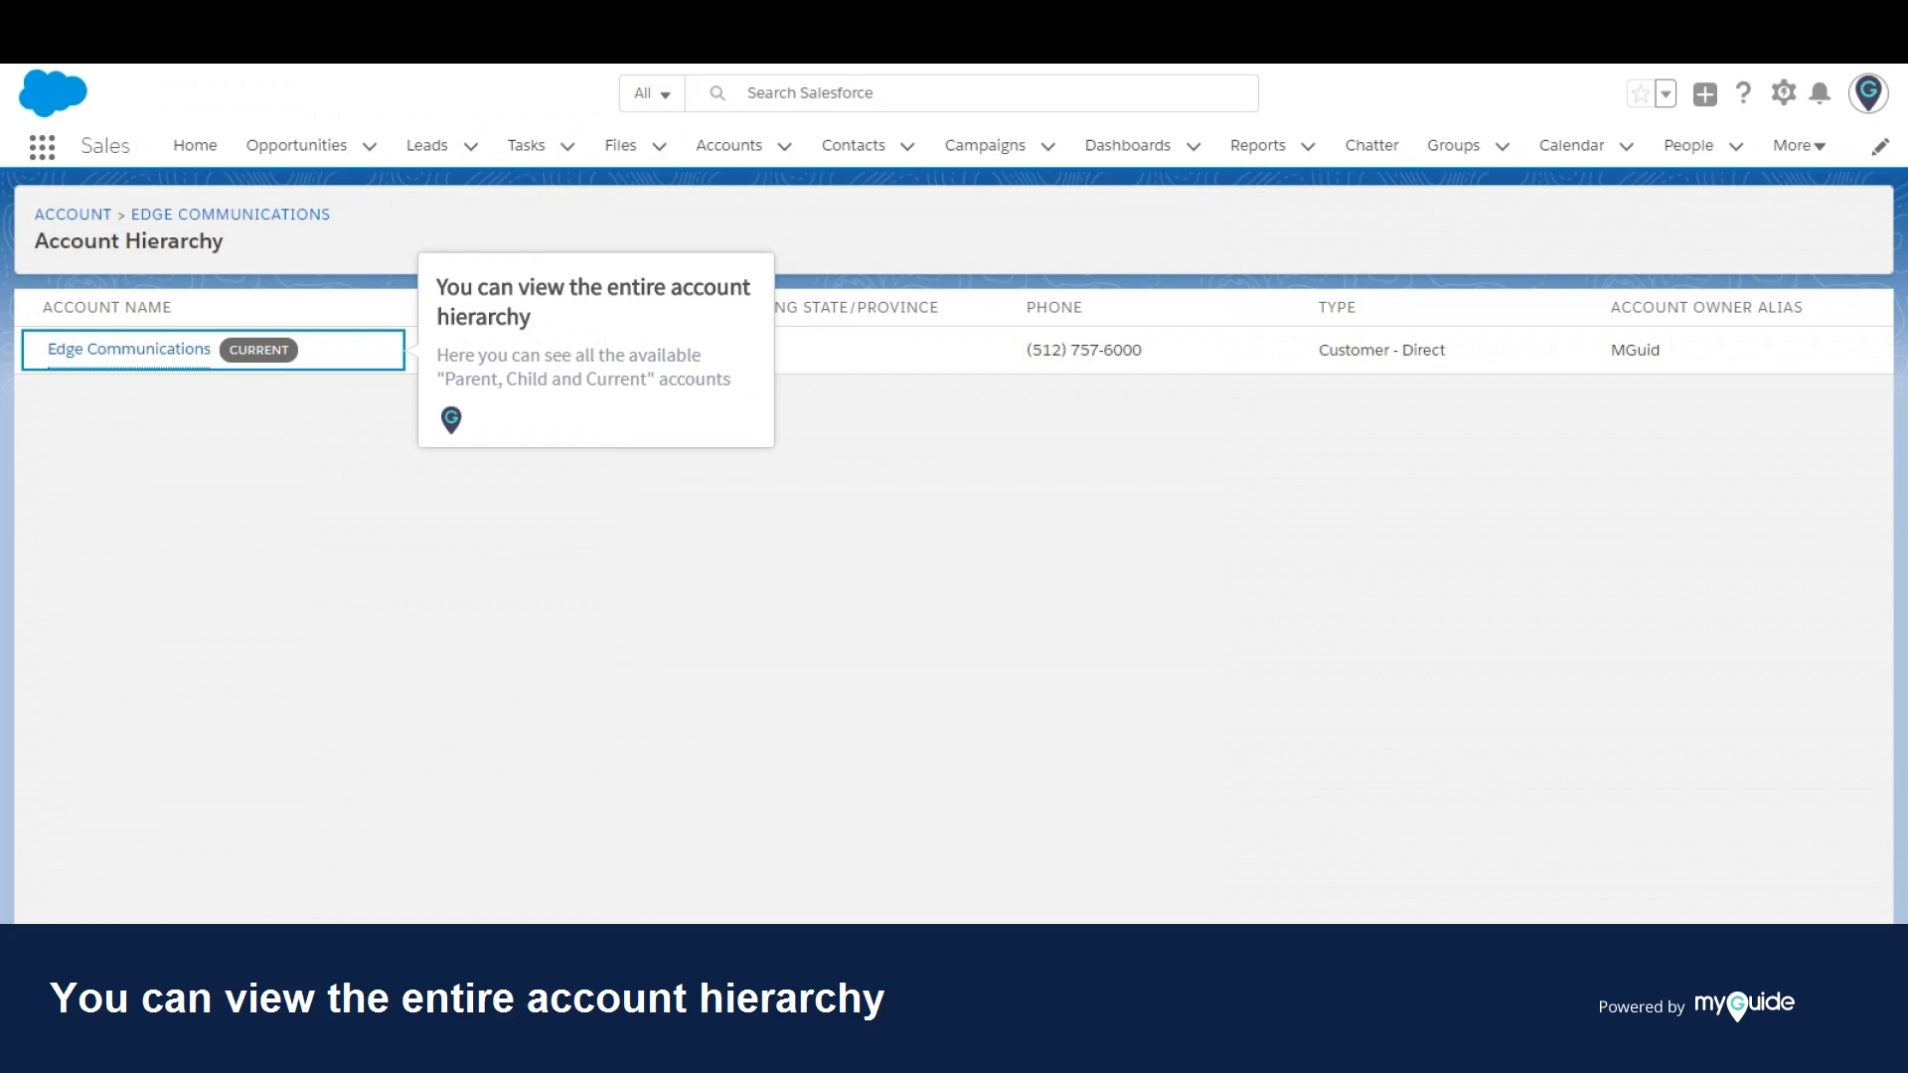
left_click(229, 213)
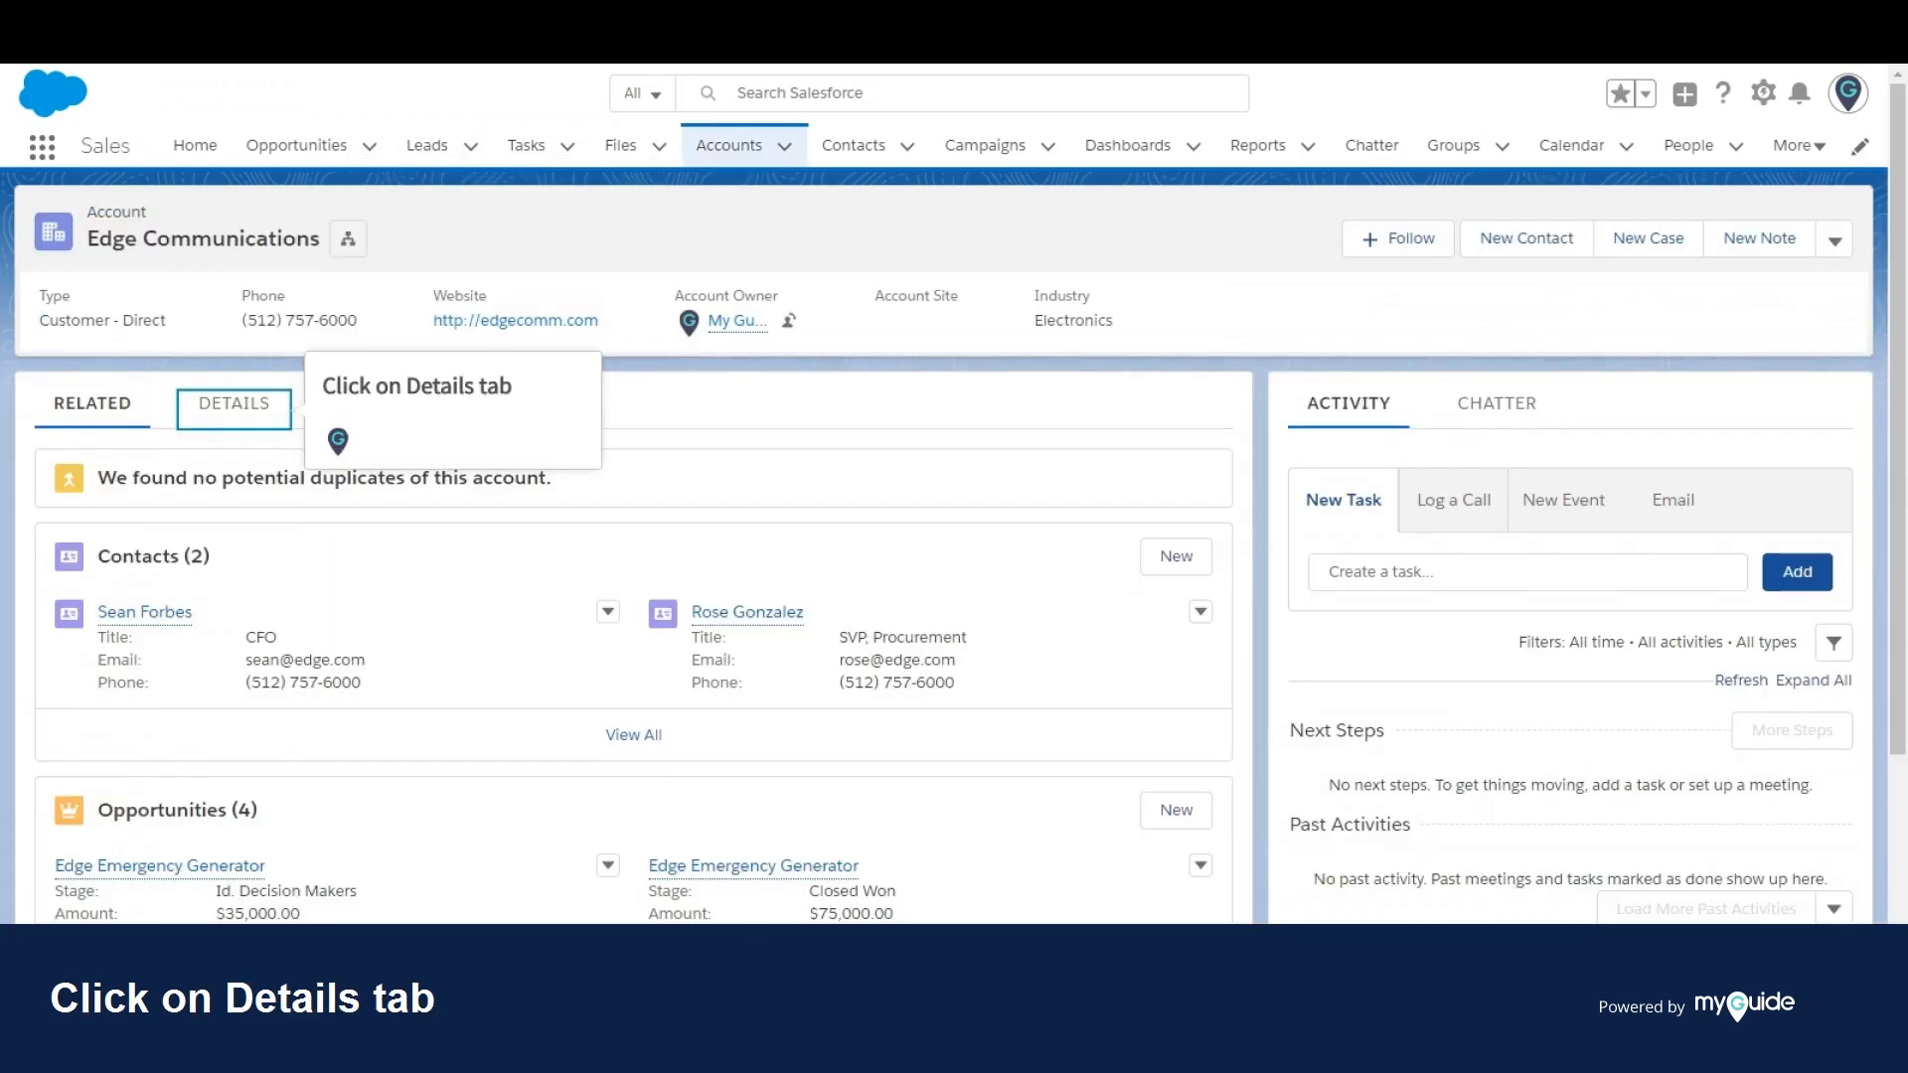
Show the Details tab with owner, account number and empty Parent Account.
left_click(233, 402)
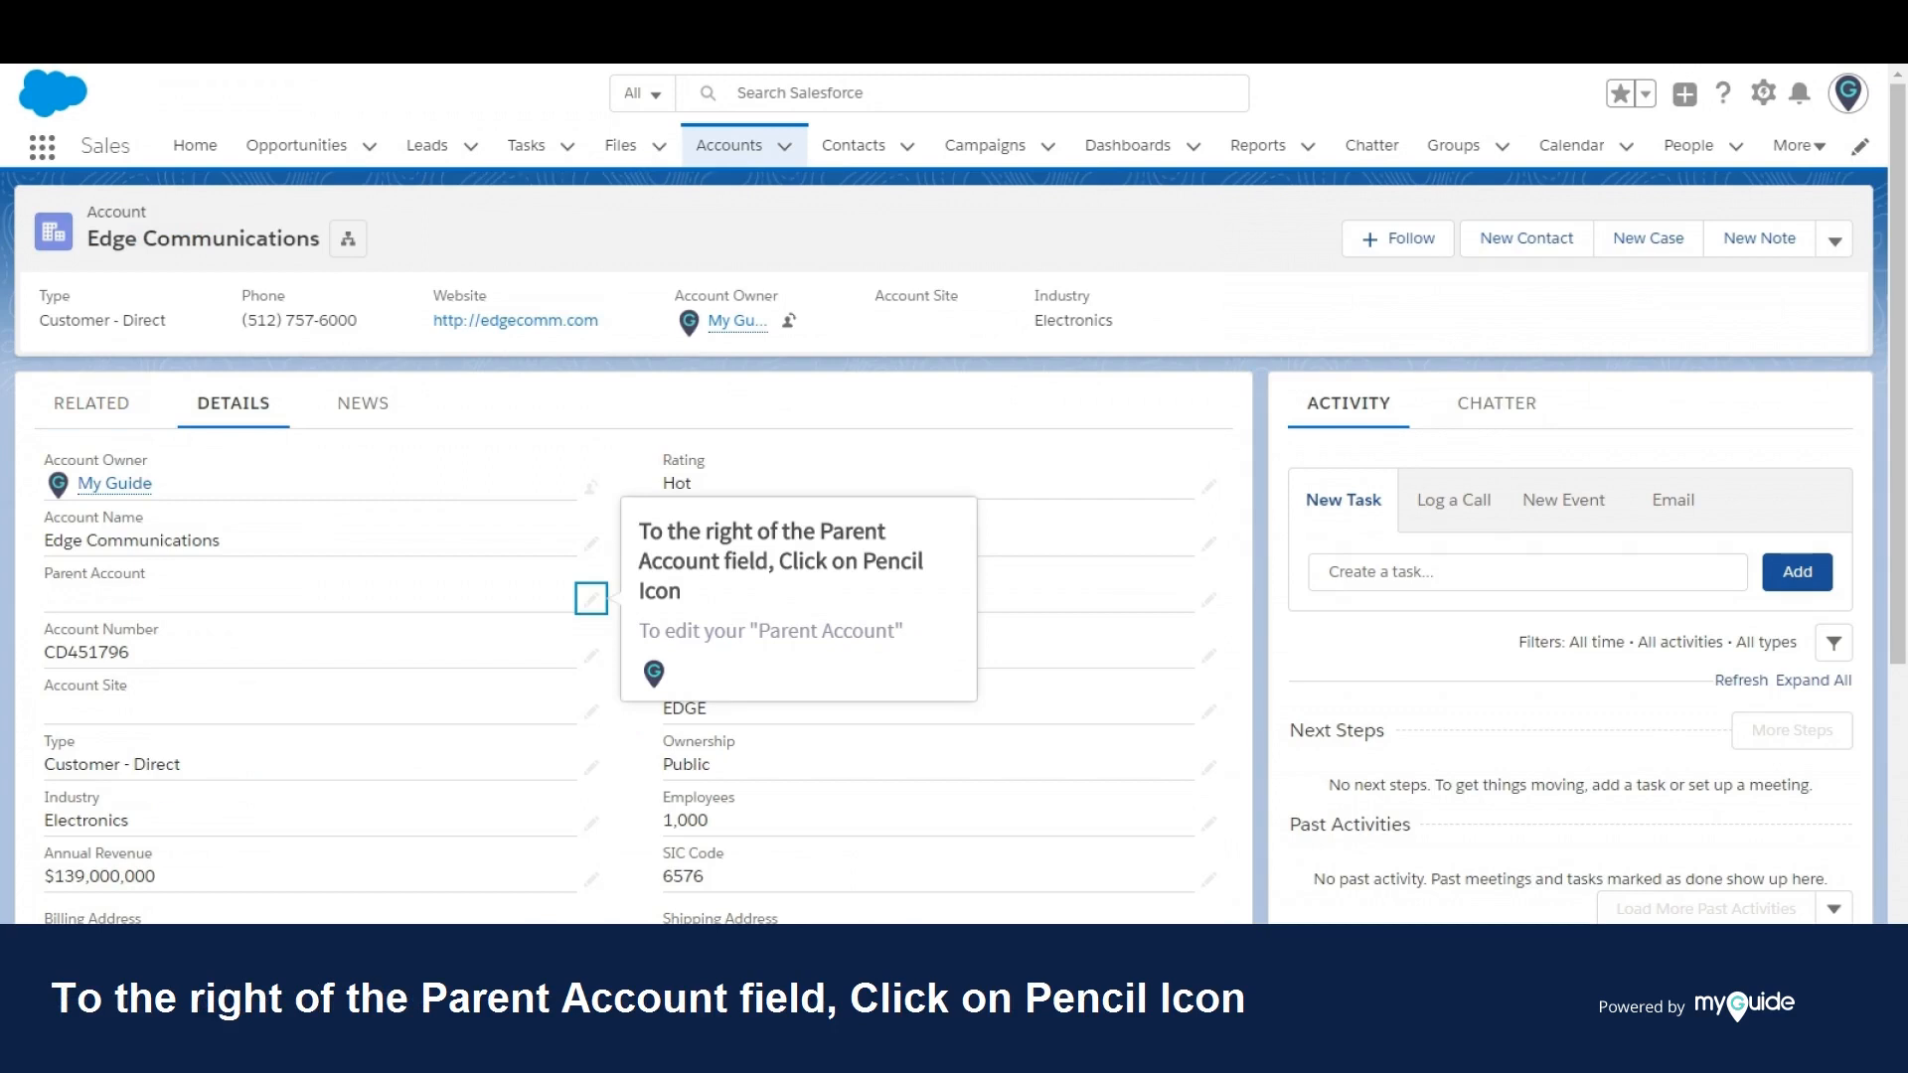
Edit the Parent Account field and select Microsoft from the search results.
left_click(590, 597)
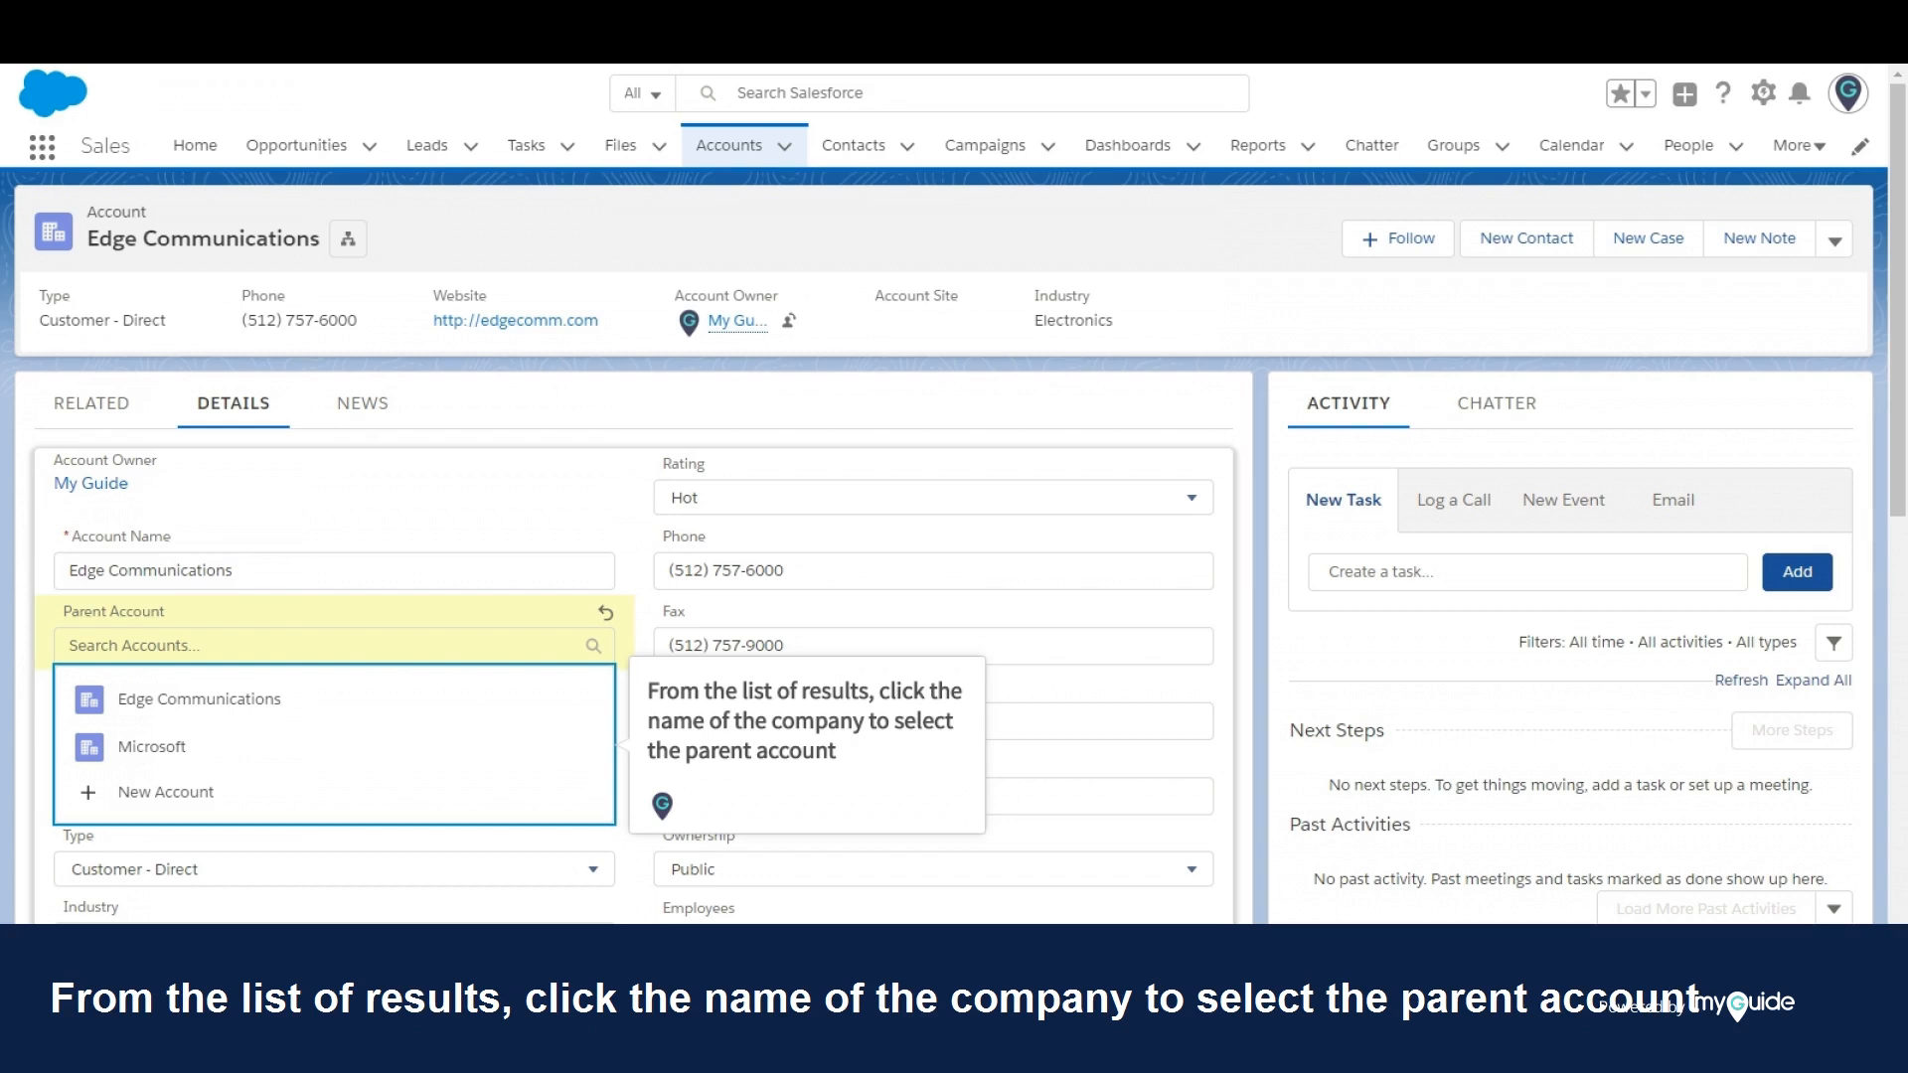
left_click(151, 747)
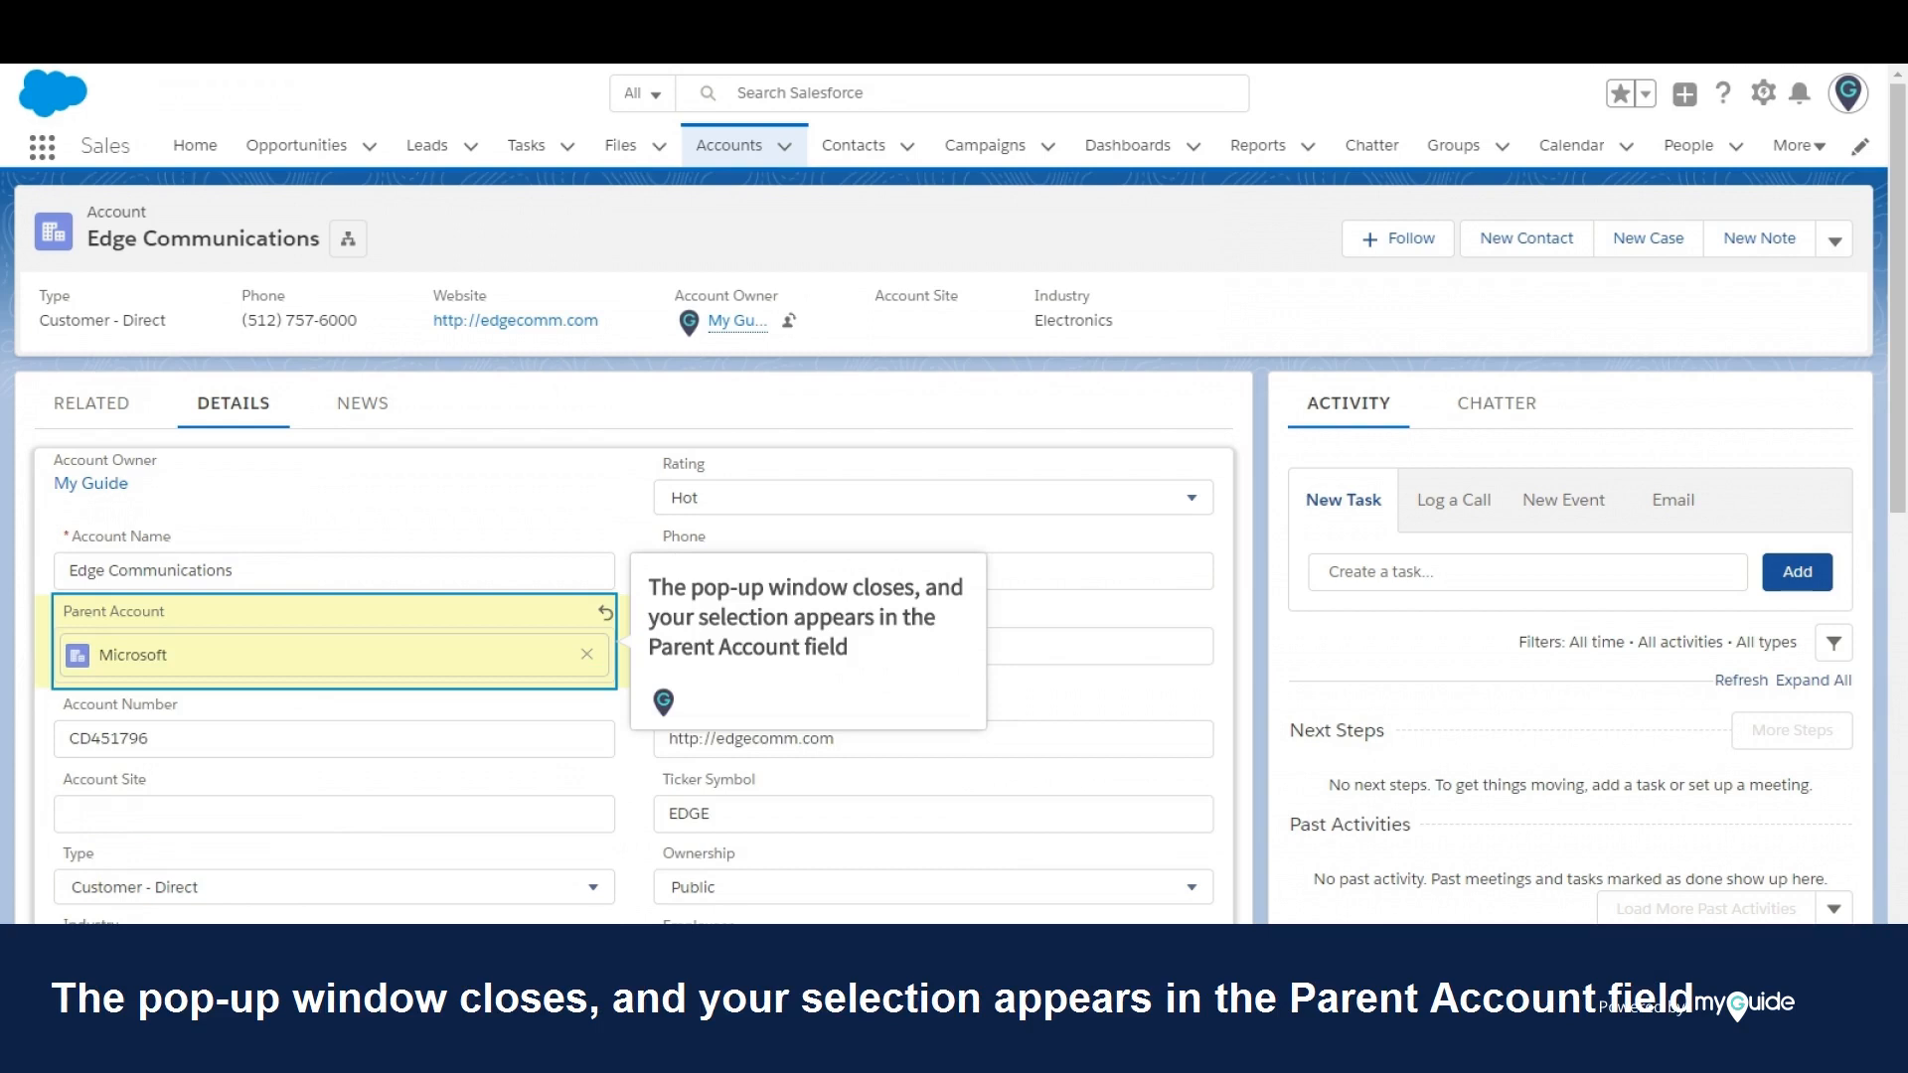